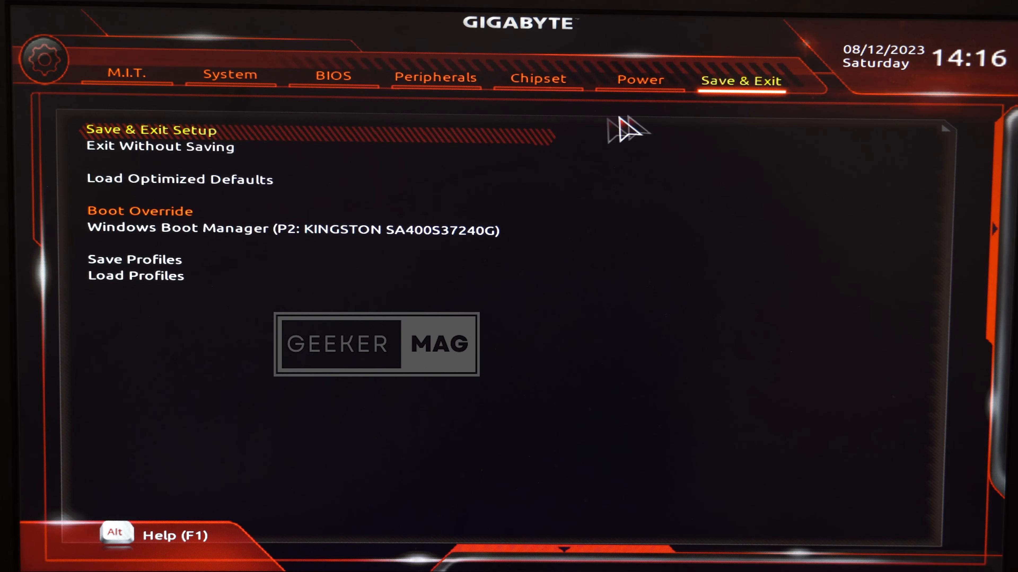
- Confirm Yes in the Save configuration and reset dialog, rebooting into the Windows desktop
left_click(150, 130)
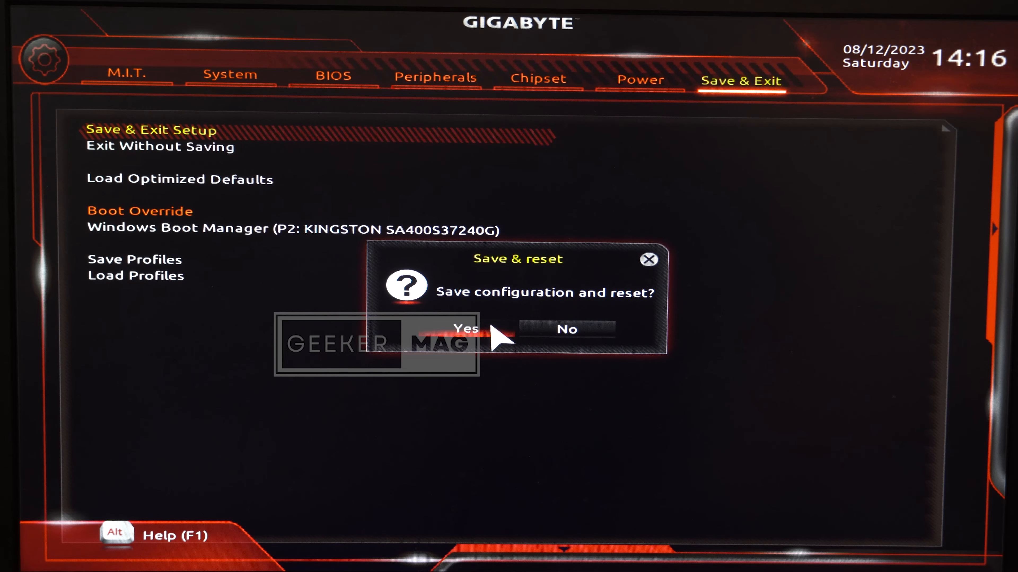
left_click(463, 330)
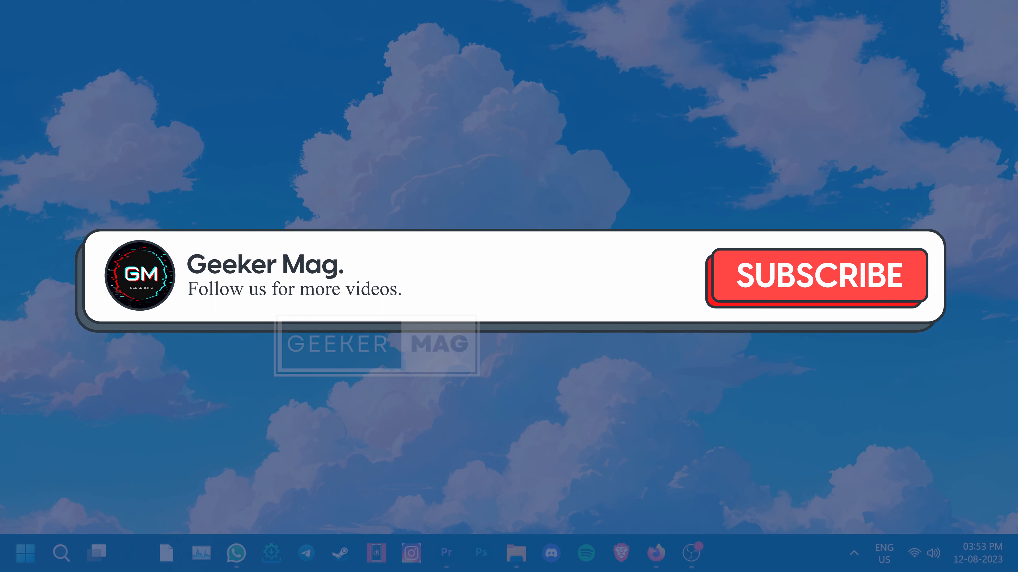
left_click(815, 279)
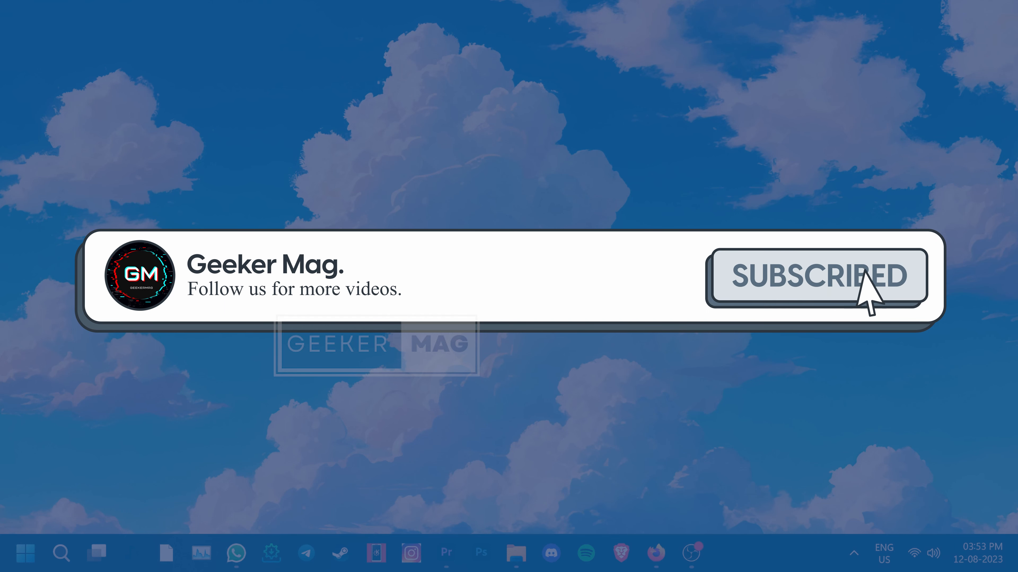